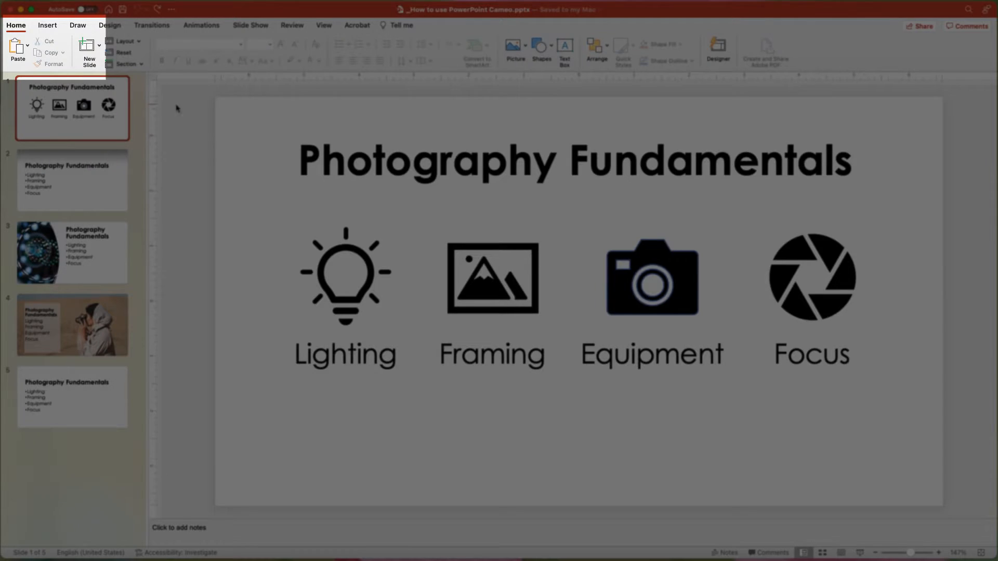
Insert a Cameo camera placeholder in the bottom-right corner of slide 1.
click(47, 25)
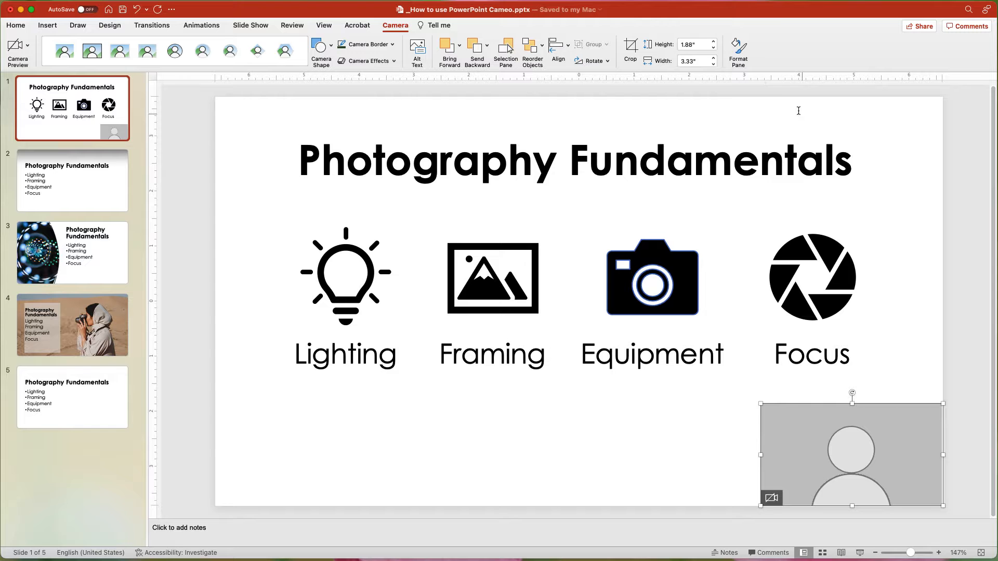
mouse_move(731, 456)
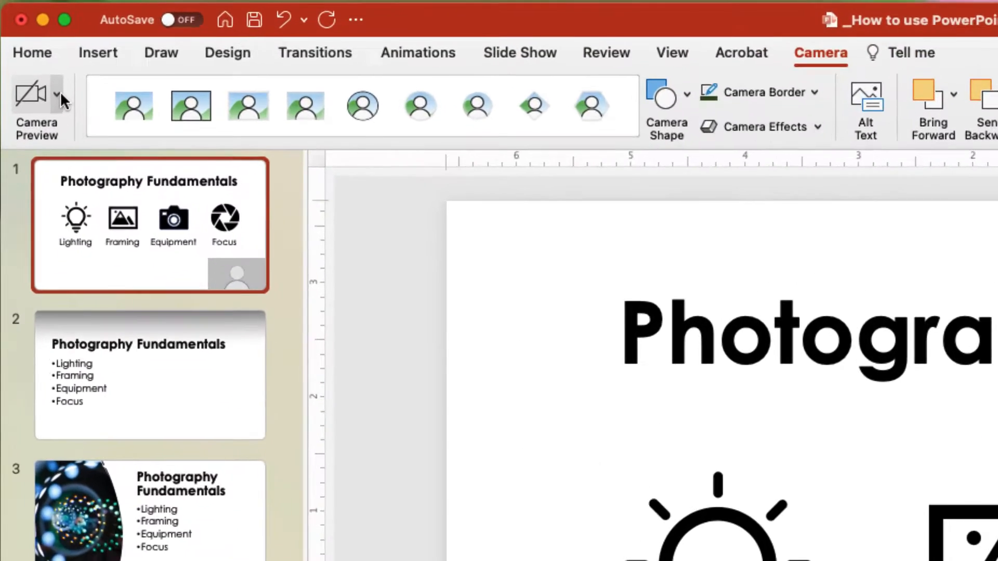
click(55, 94)
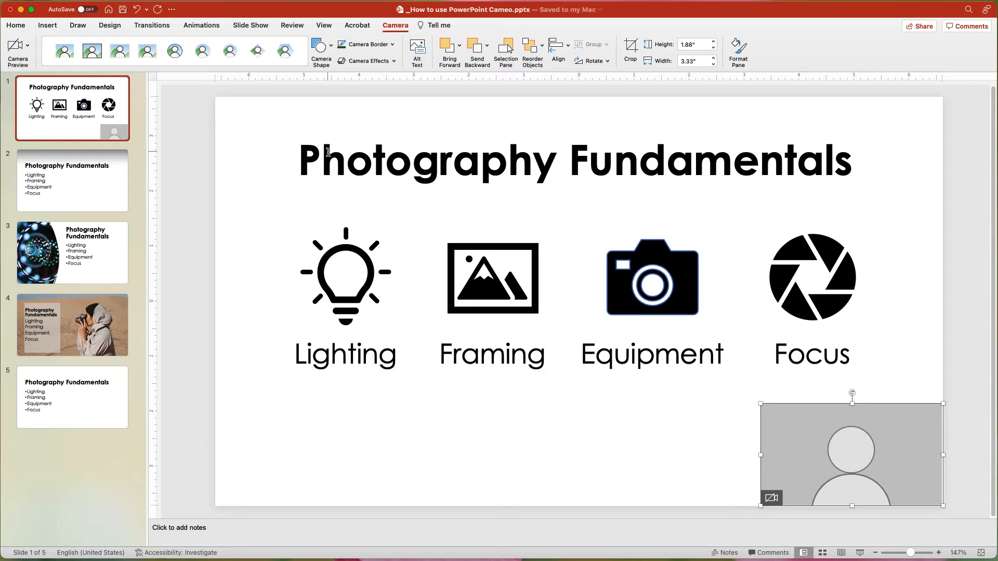
mouse_move(804, 433)
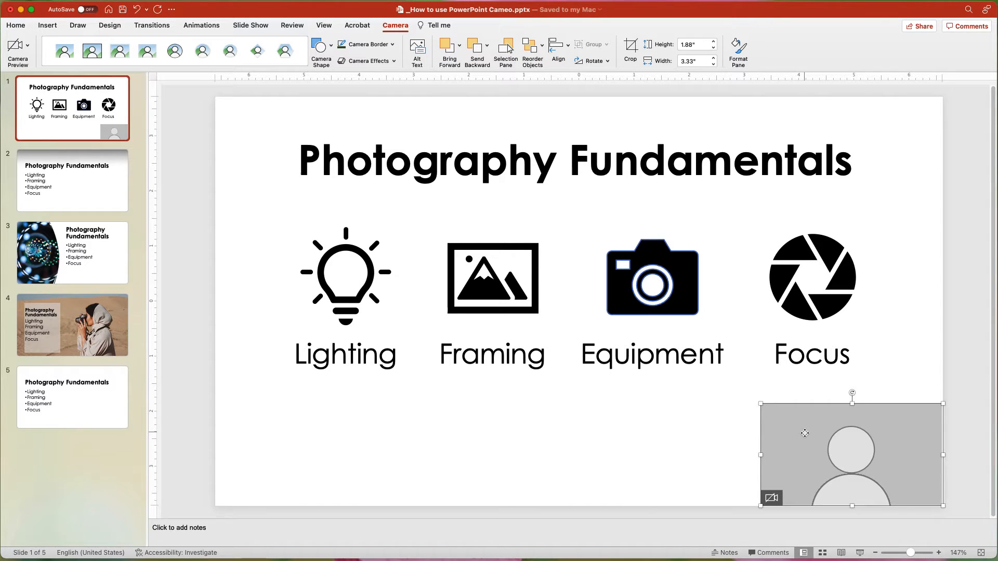
mouse_move(722, 418)
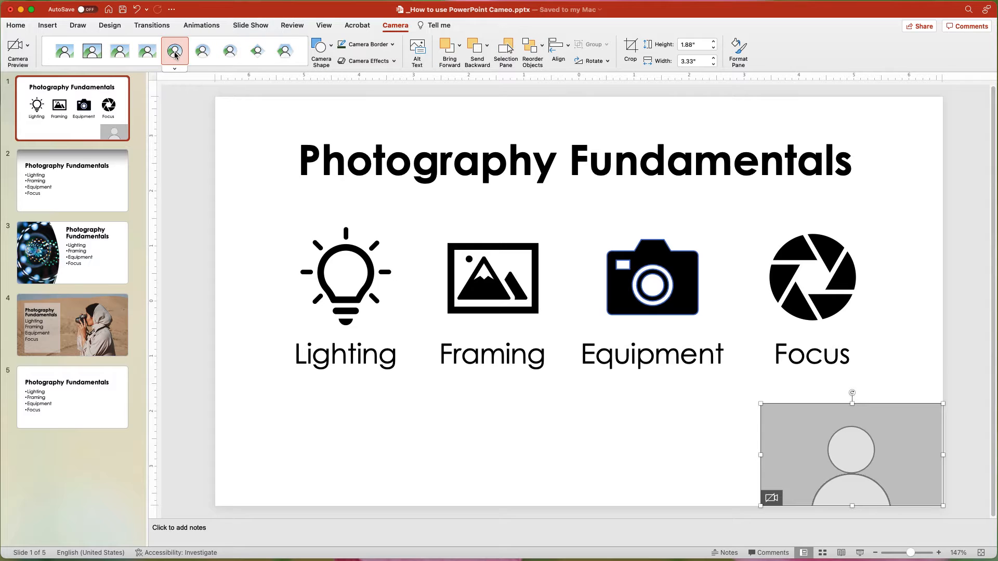
Apply a framed Camera Style and reshape the feed to an oval via Camera Shape.
click(283, 51)
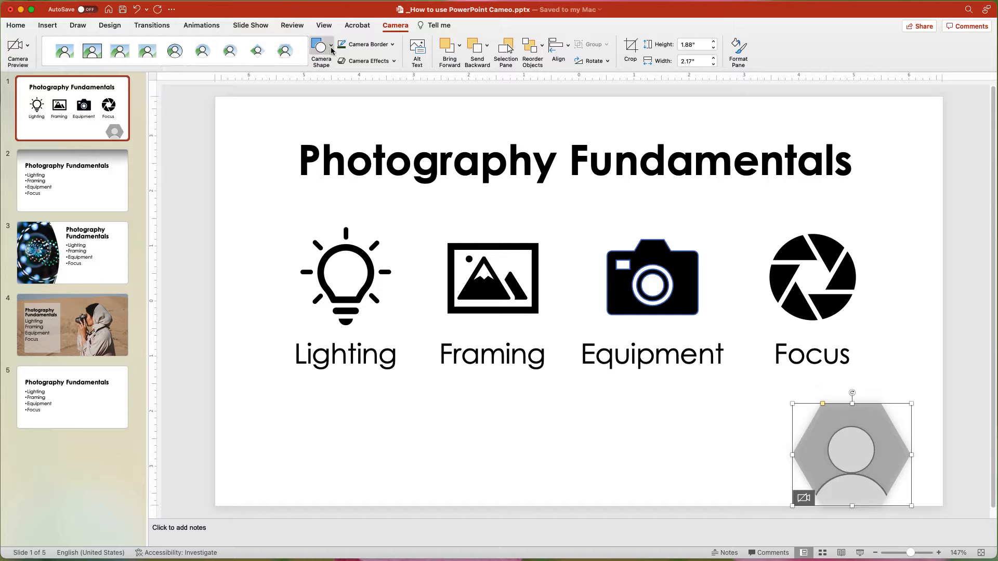
click(330, 51)
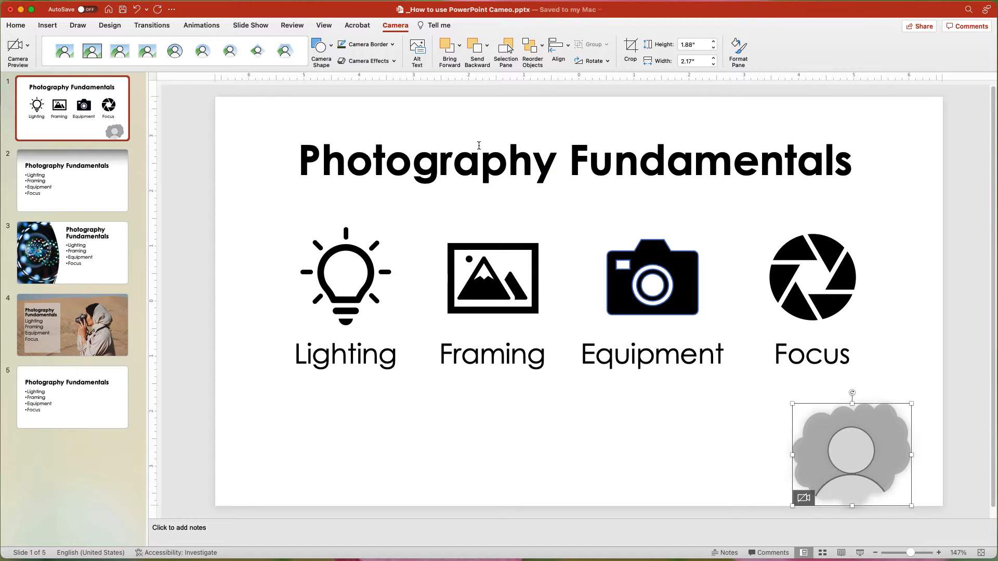
click(391, 44)
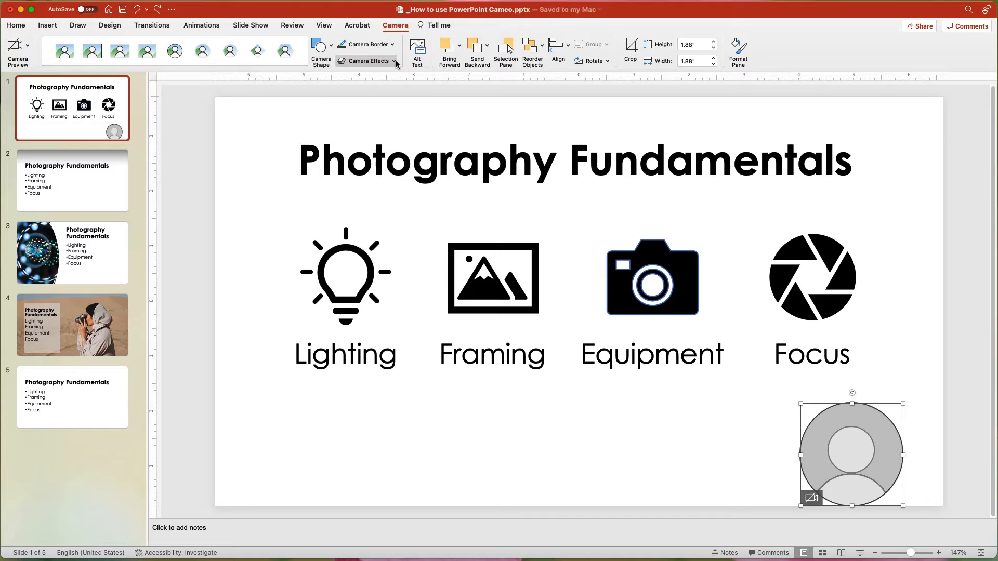
Add a blue Glow camera effect and enlarge the circular feed.
click(365, 61)
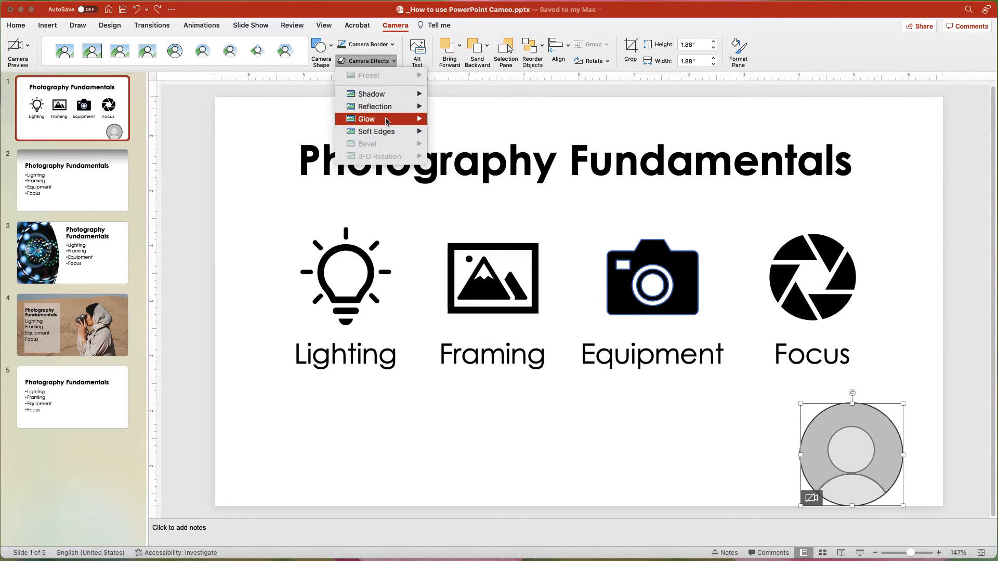
click(367, 118)
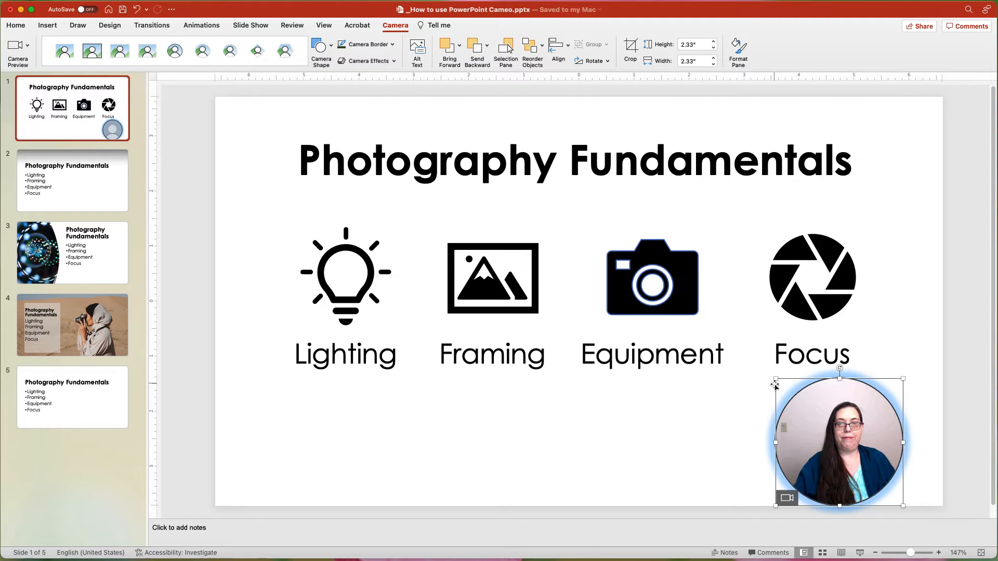
drag(776, 387, 575, 237)
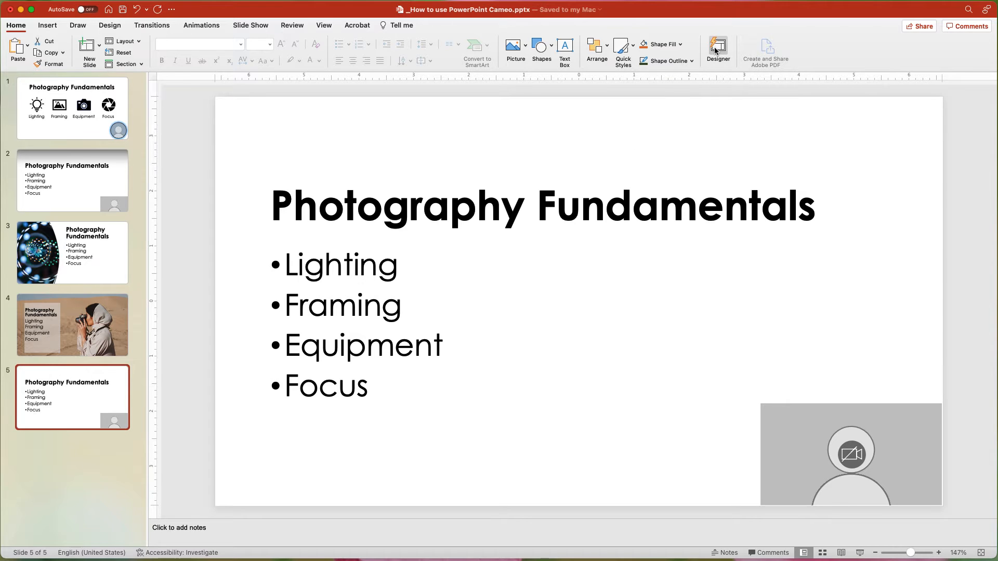
Delete the rectangular cameo placeholders on slides 5 and 2, then return to slide 1.
click(718, 50)
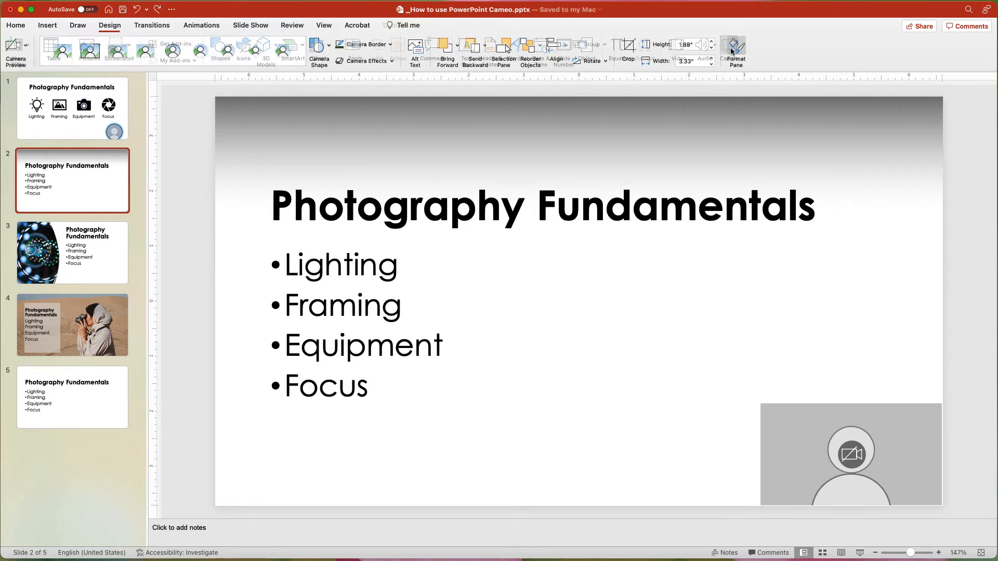
click(16, 25)
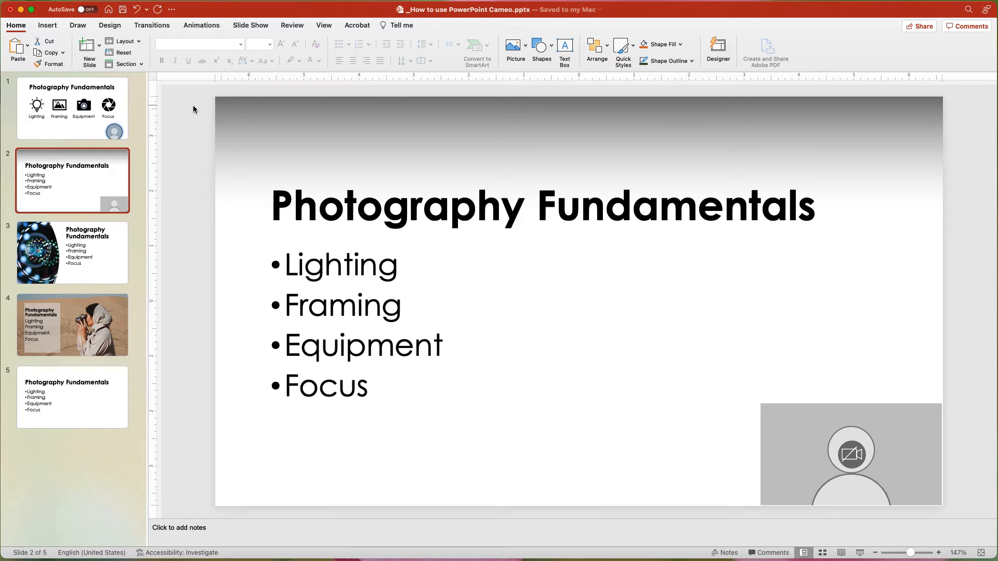
click(72, 108)
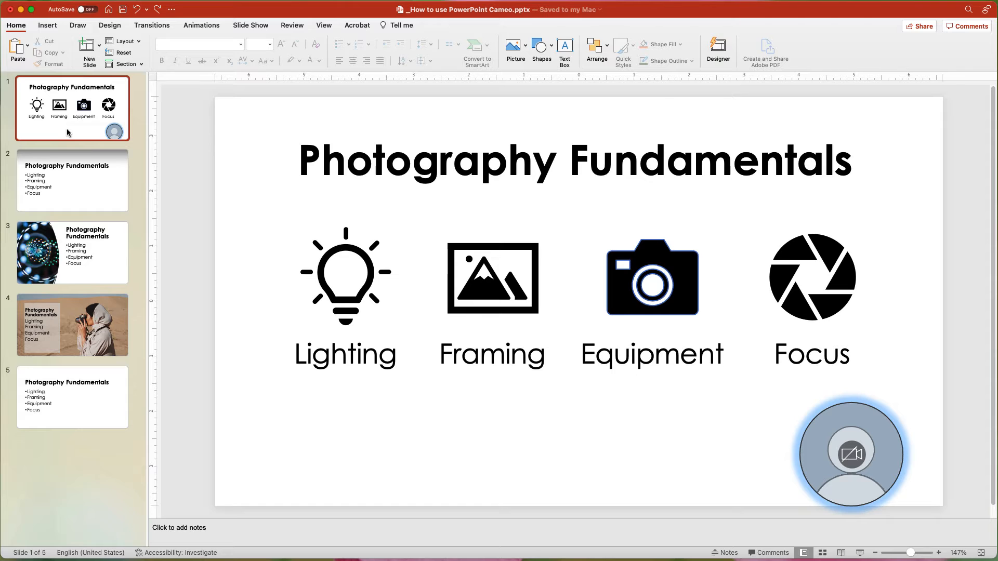
Duplicate slide 1 so the glowing circular cameo appears on slide 2.
right_click(71, 108)
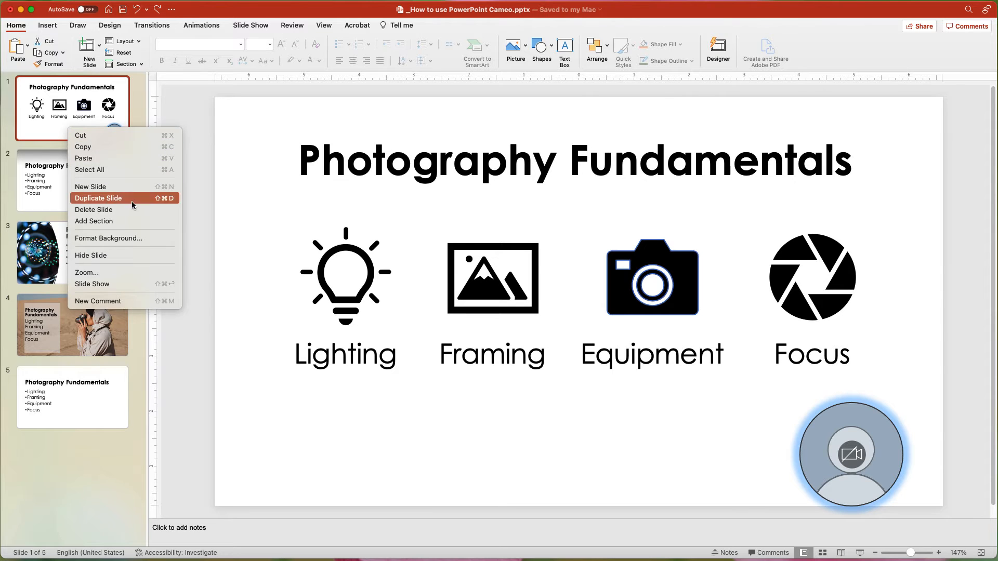
click(99, 197)
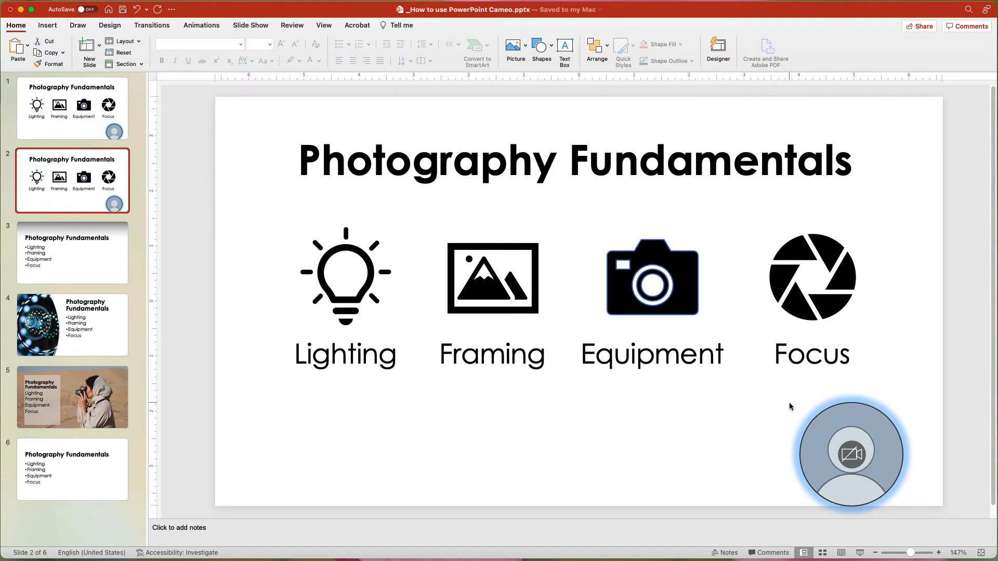
Paste the glowing cameo onto slide 3 and align it to the corner using Gridlines.
click(852, 454)
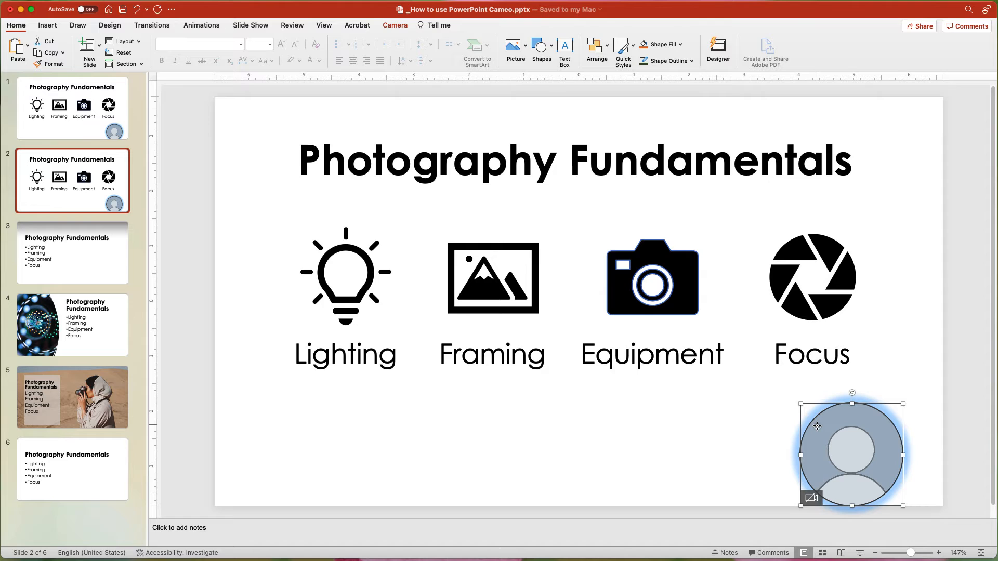
mouse_move(597, 397)
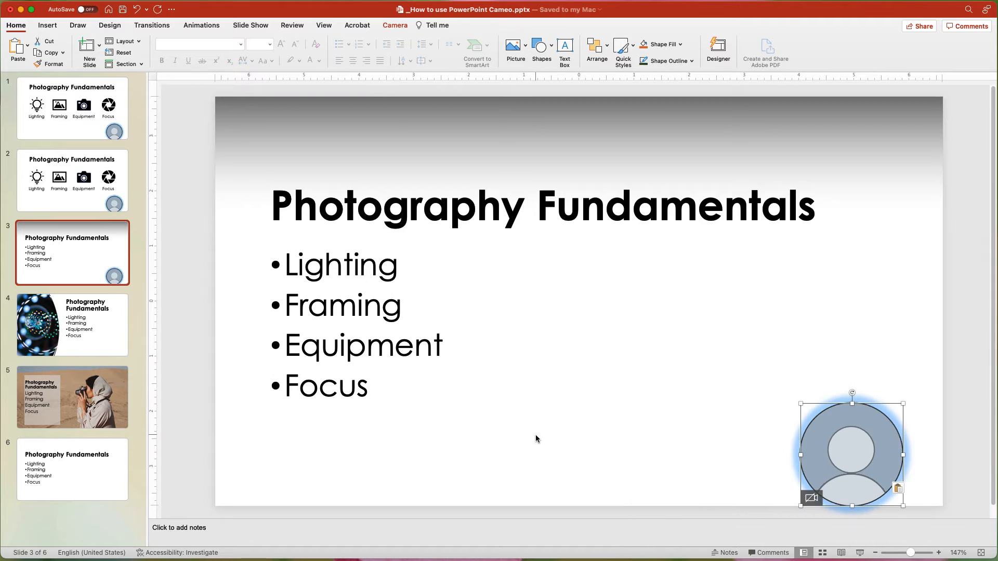
mouse_move(223, 191)
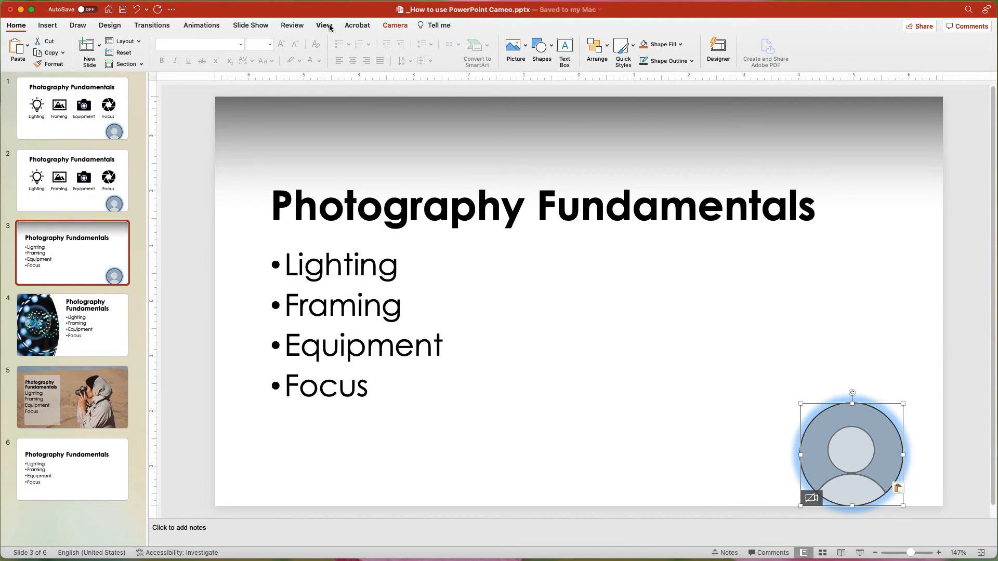
click(323, 25)
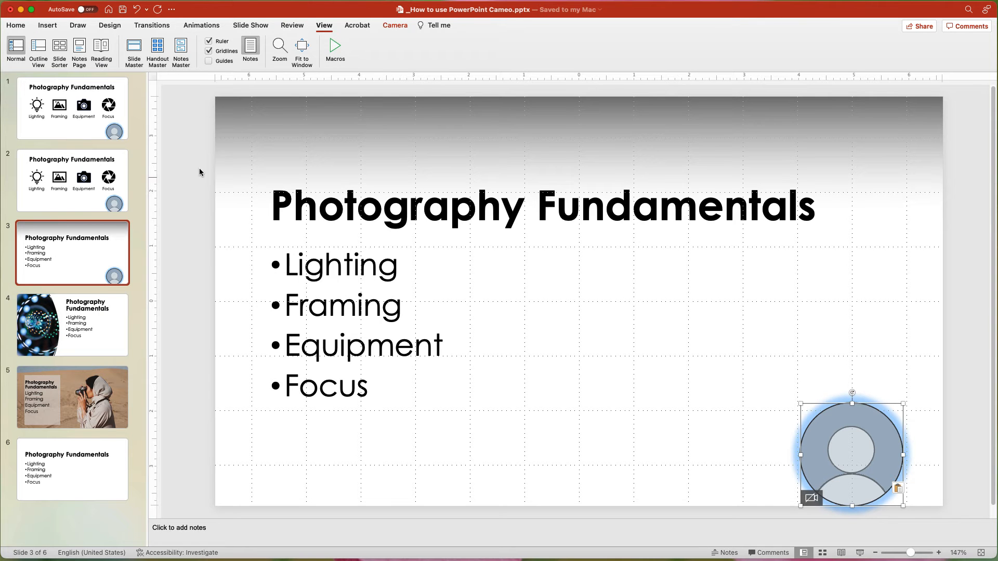
drag(851, 453, 845, 453)
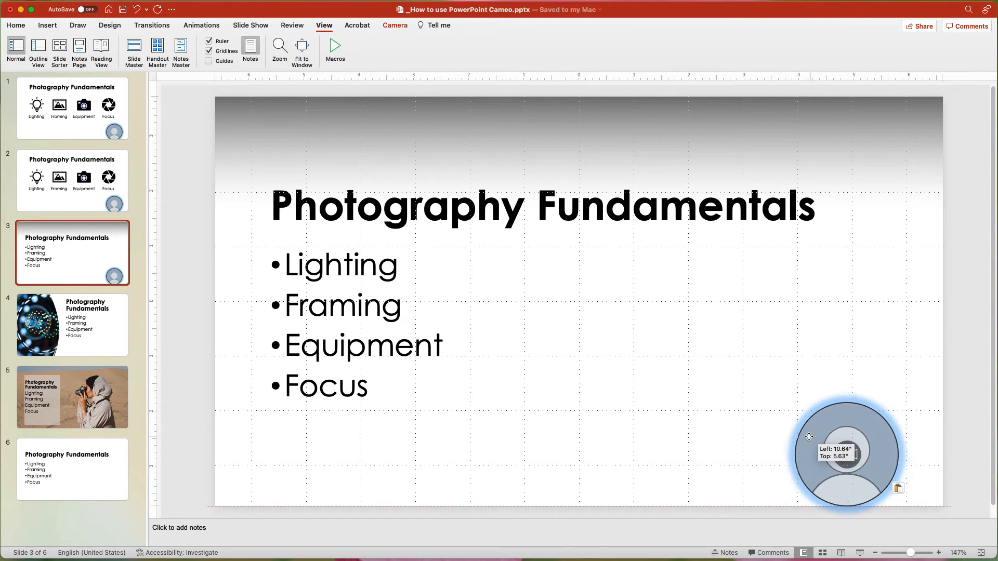